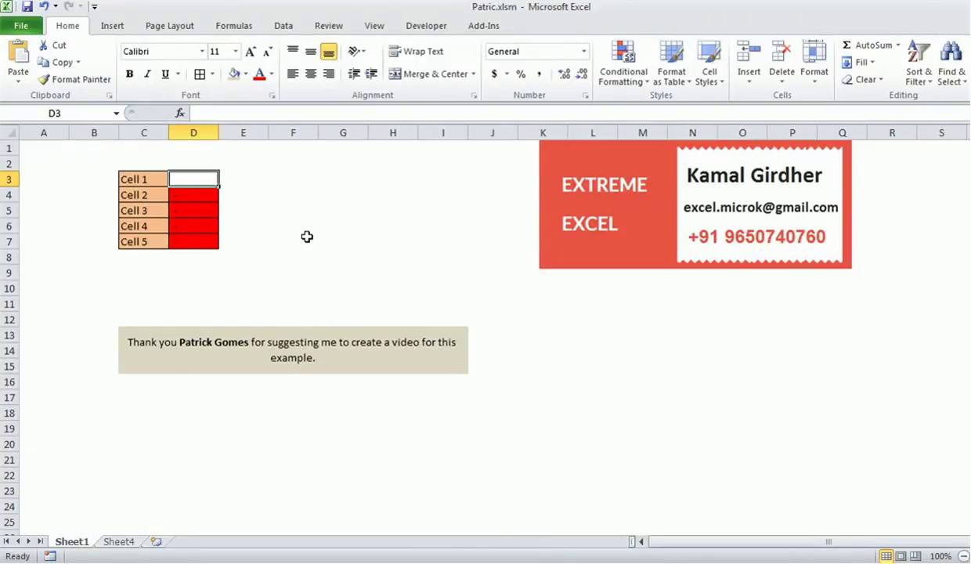
# Enter 'Kamal' into a D3:D7 cell on Sheet1 to demo the other cells turning dashed and red.
pyautogui.click(193, 210)
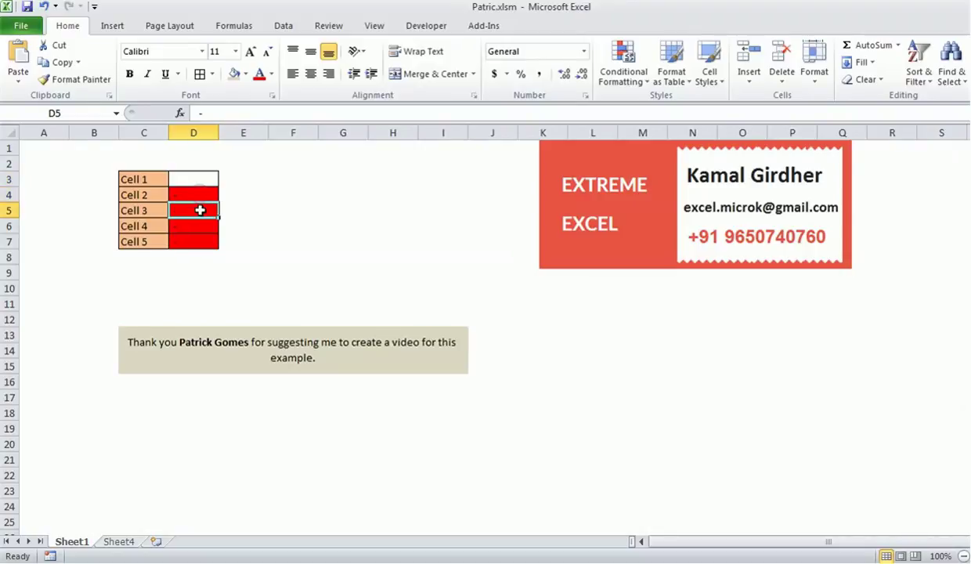
pyautogui.click(192, 179)
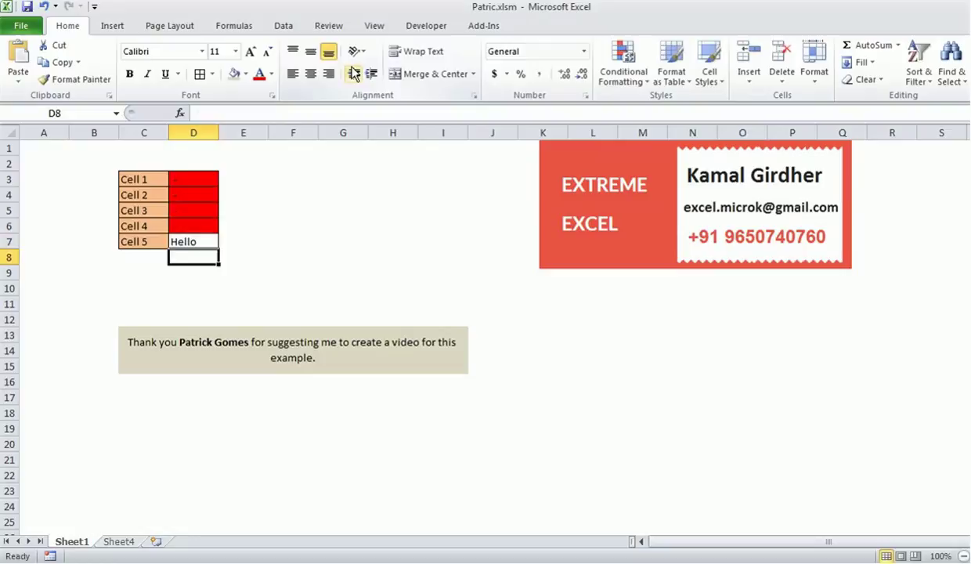
pyautogui.write('Kamal')
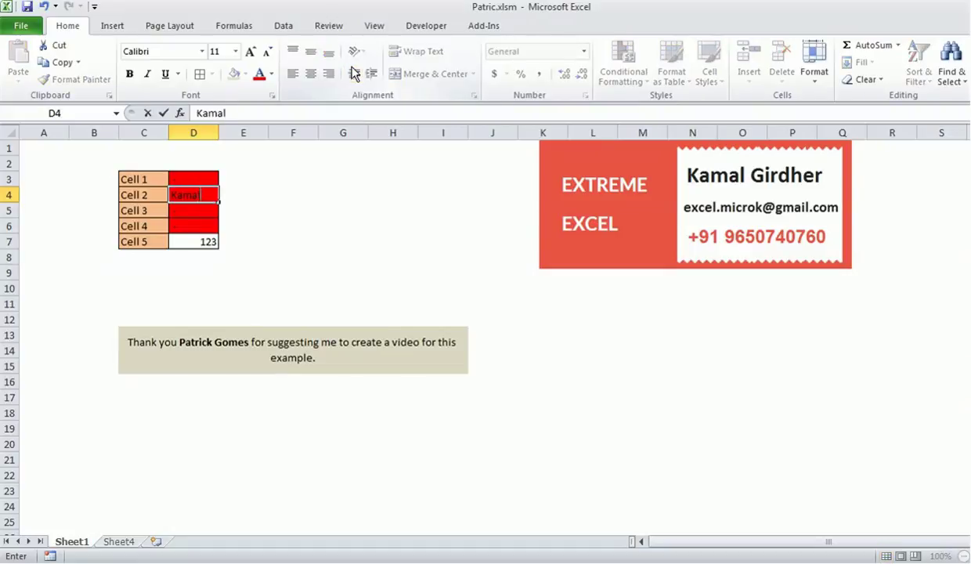
pyautogui.press('Return')
pyautogui.write('Kam')
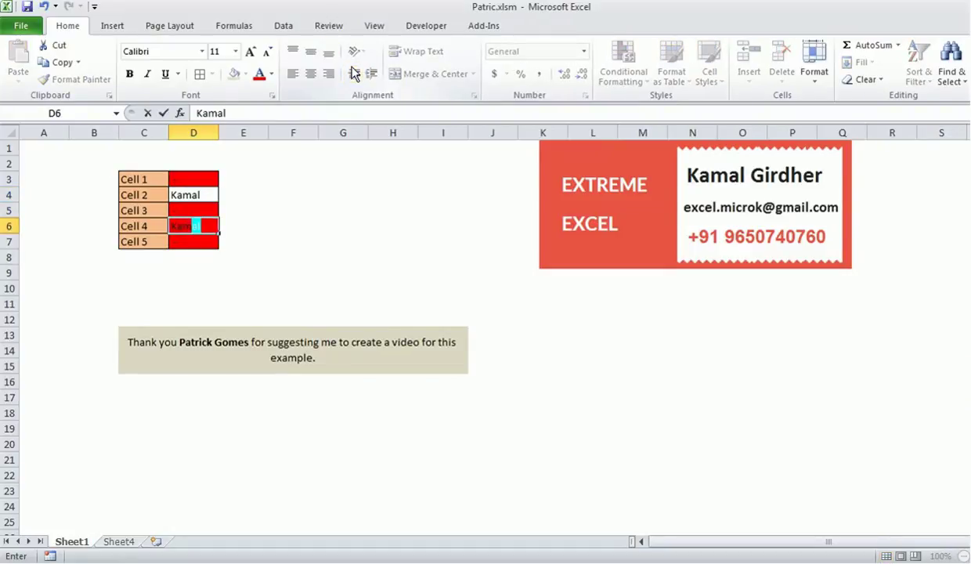
pyautogui.press('Return')
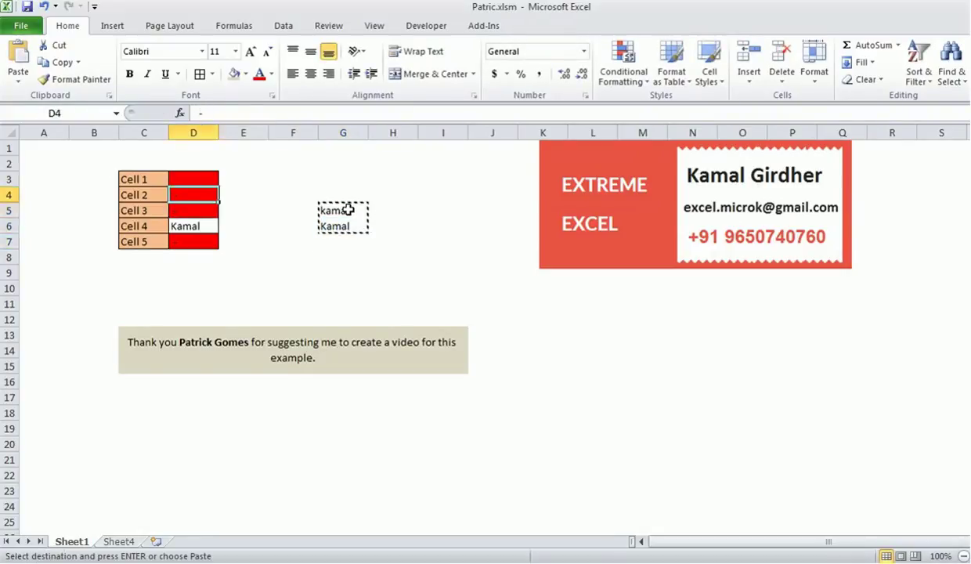
pyautogui.click(192, 241)
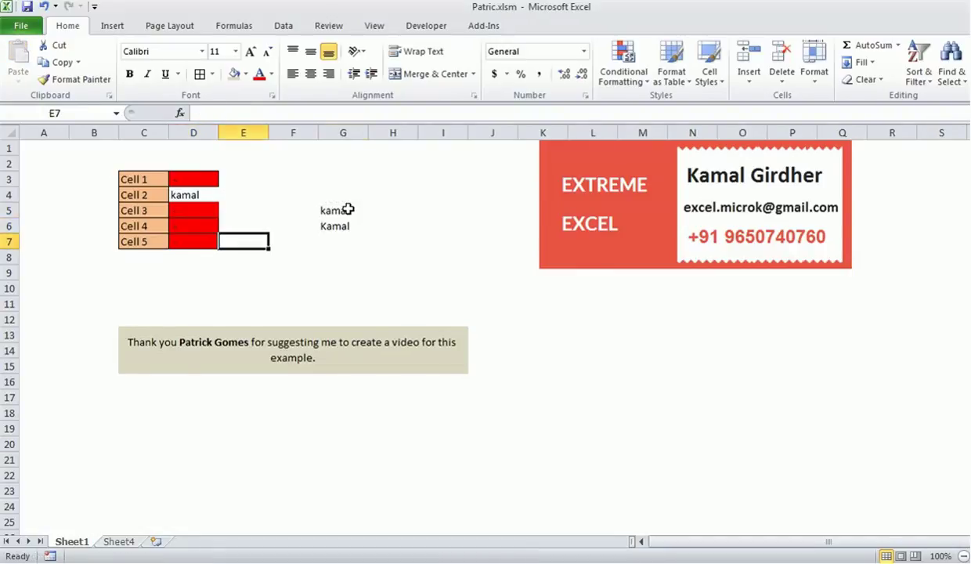
pyautogui.click(192, 195)
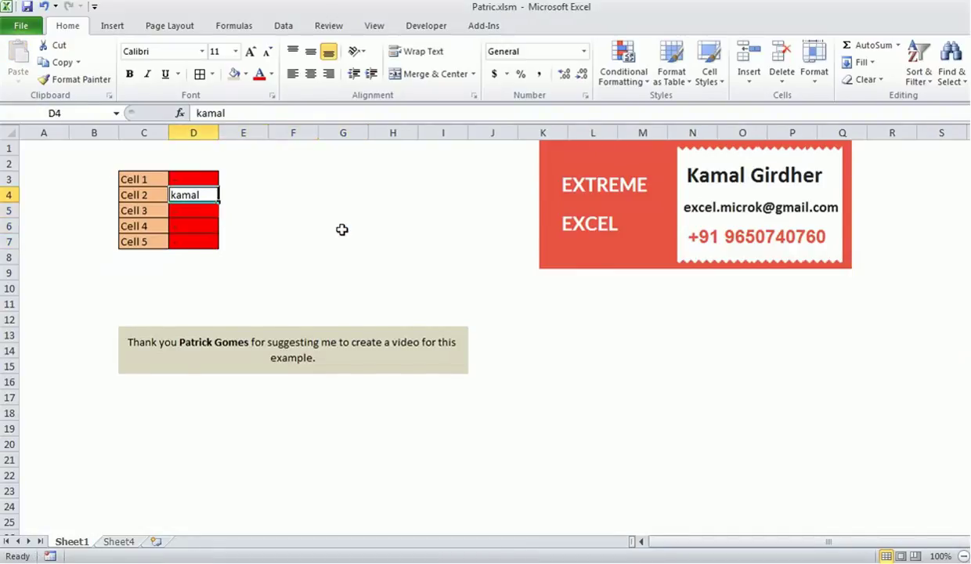
pyautogui.press('Return')
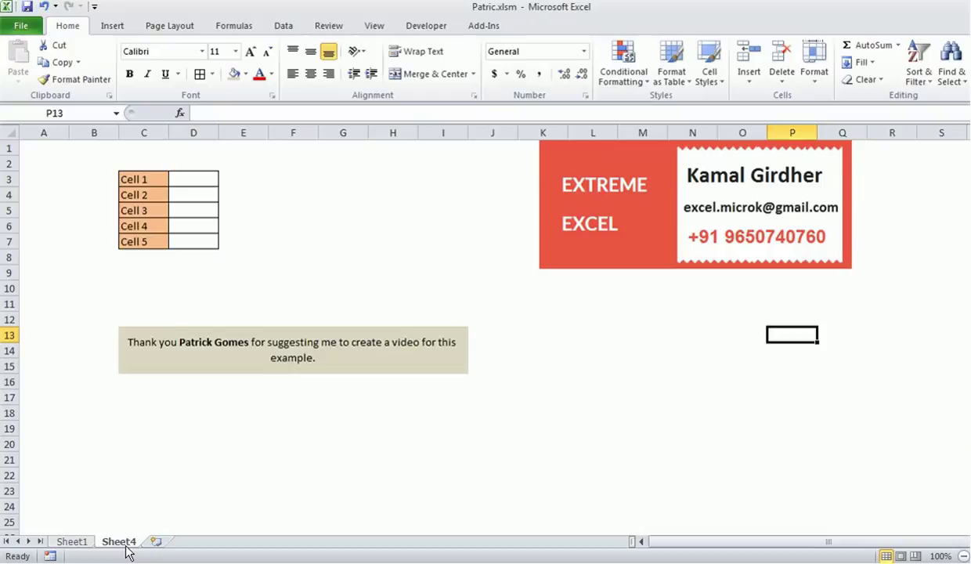
# Type 'Kamal' into D3 on Sheet4 and launch the VBA editor with Alt+F11.
pyautogui.click(193, 179)
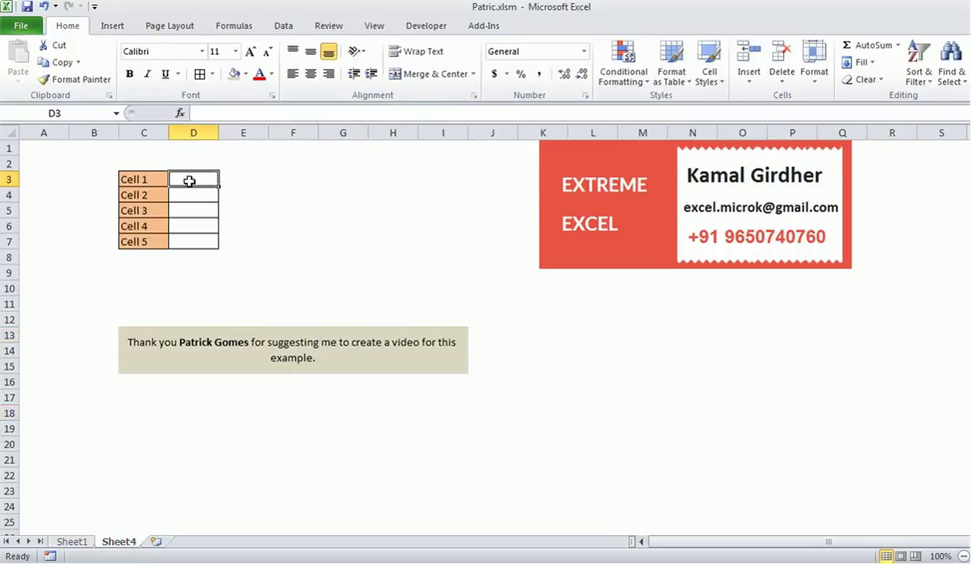
pyautogui.write('Kamal')
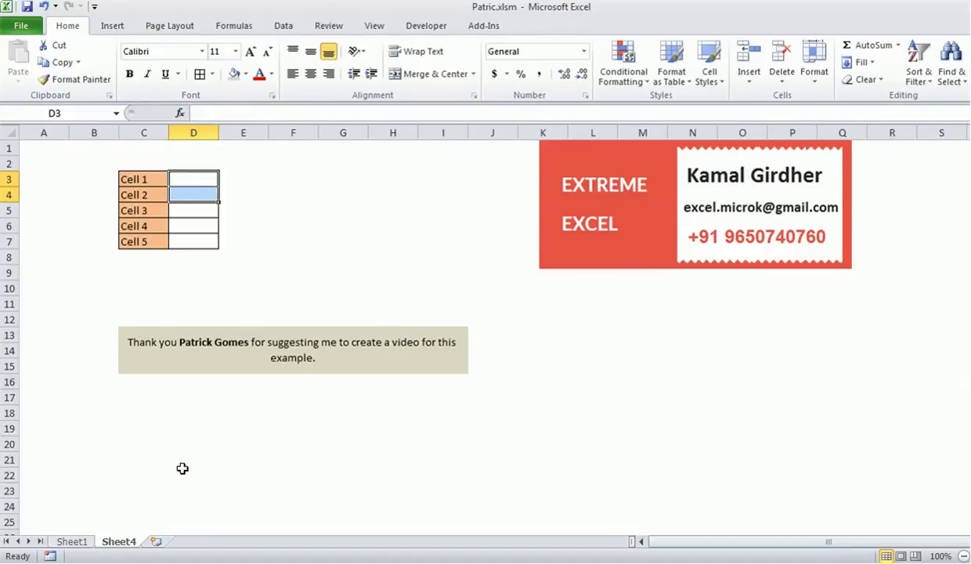
pyautogui.press('Alt+F11')
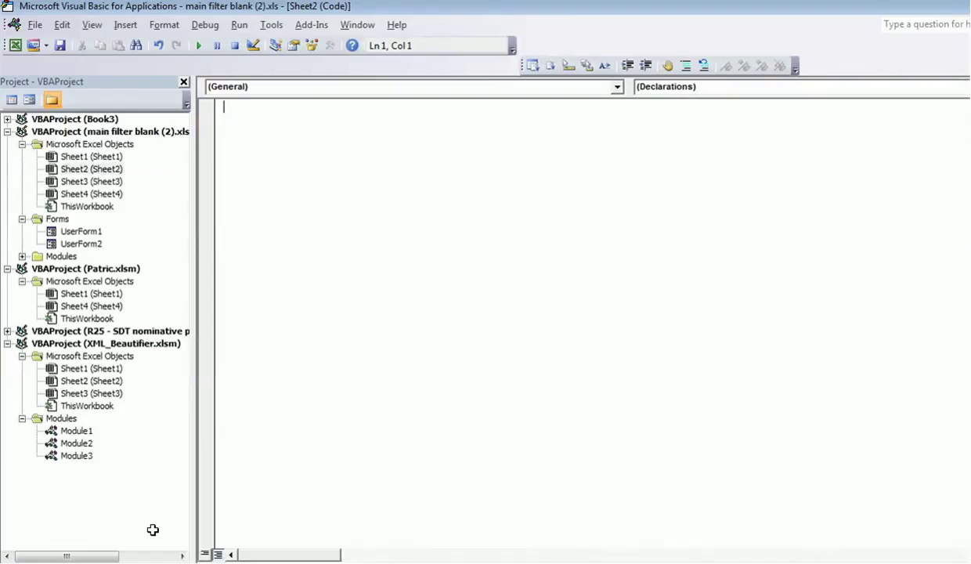
pyautogui.moveTo(202, 211)
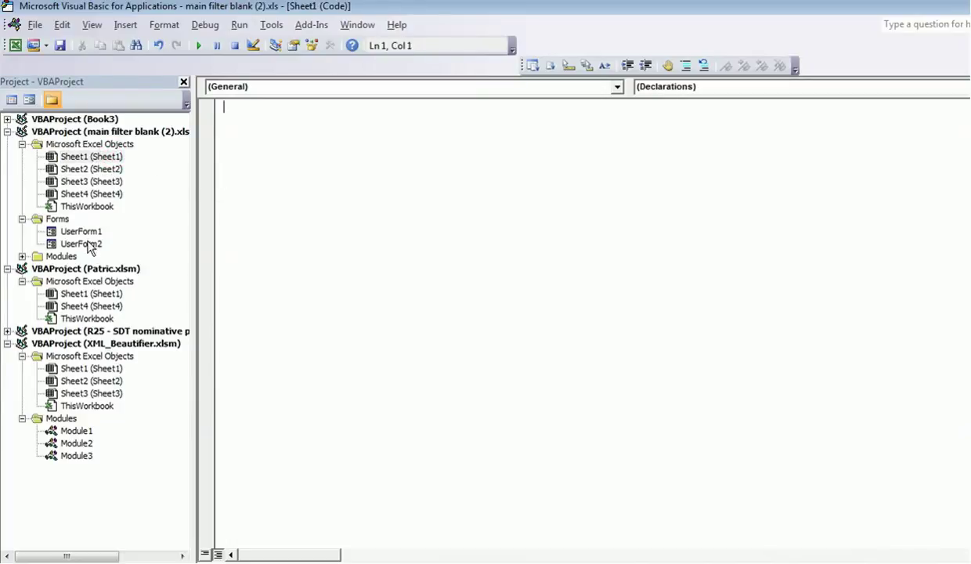
# Open Sheet1's code in Patric.xlsm and select all of its Change macro.
pyautogui.doubleClick(91, 293)
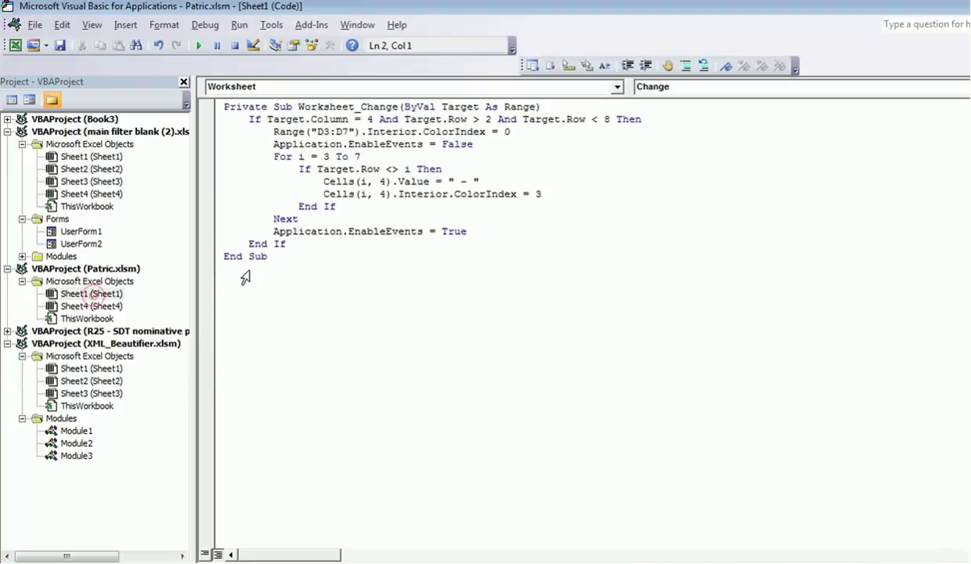
pyautogui.press('ctrl+a')
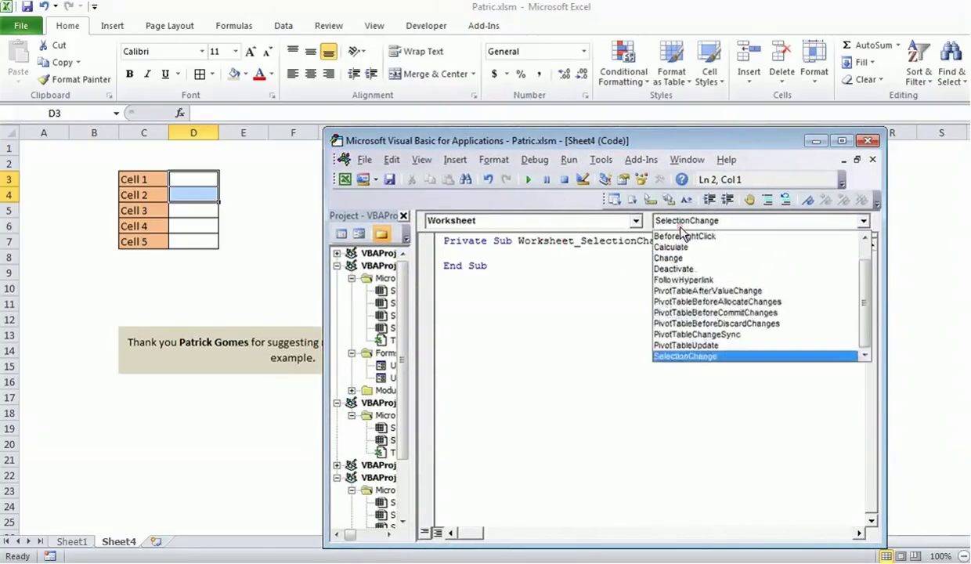
# Start Worksheet_Change with If Target.Column = 4 And Target.Row > 2 And Target.Row < 8 Then.
pyautogui.click(668, 258)
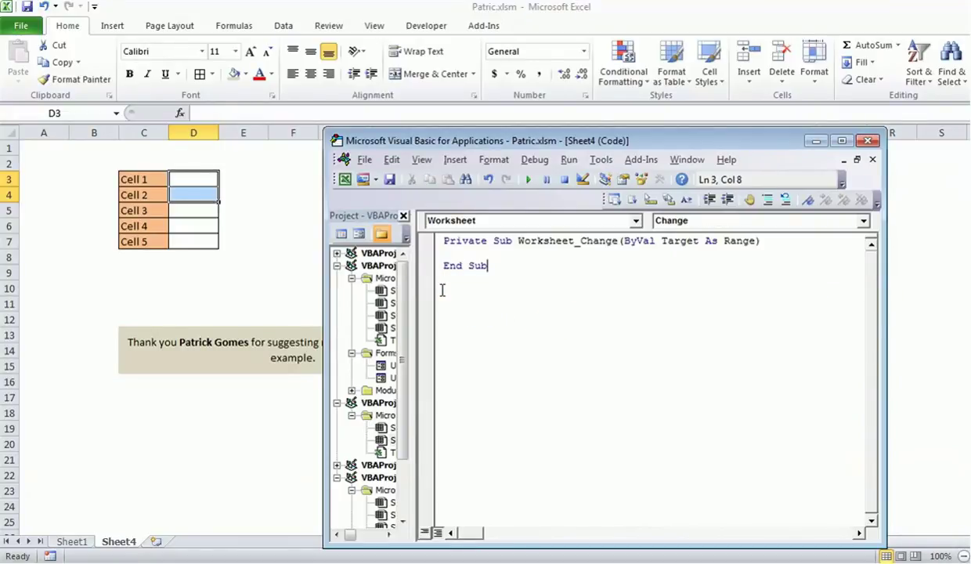
pyautogui.press('Return')
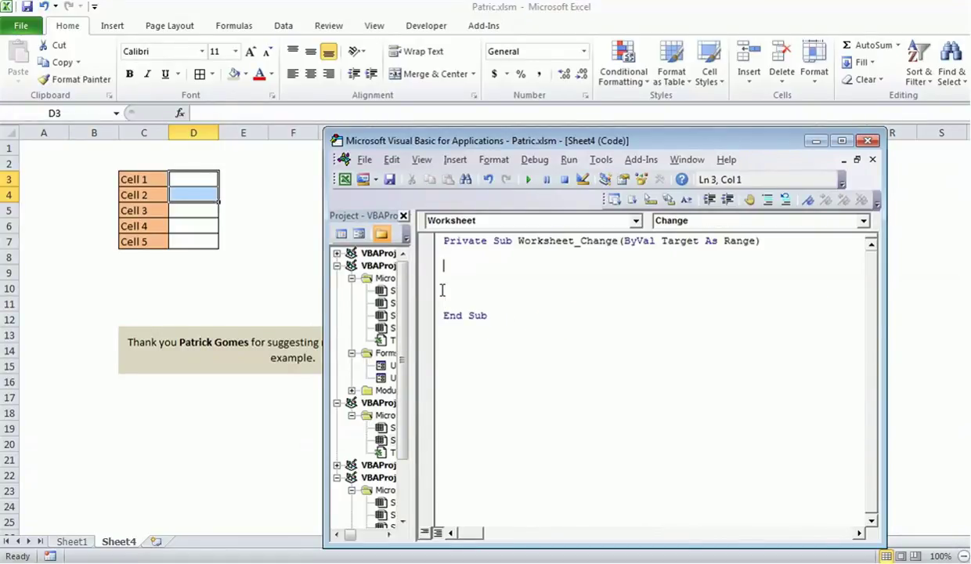
pyautogui.write('If target')
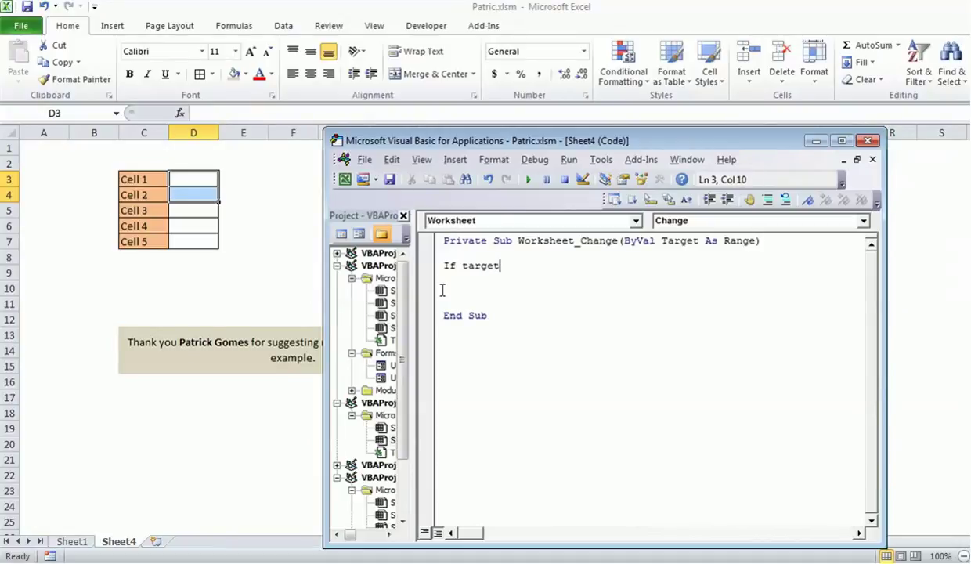
pyautogui.write('.')
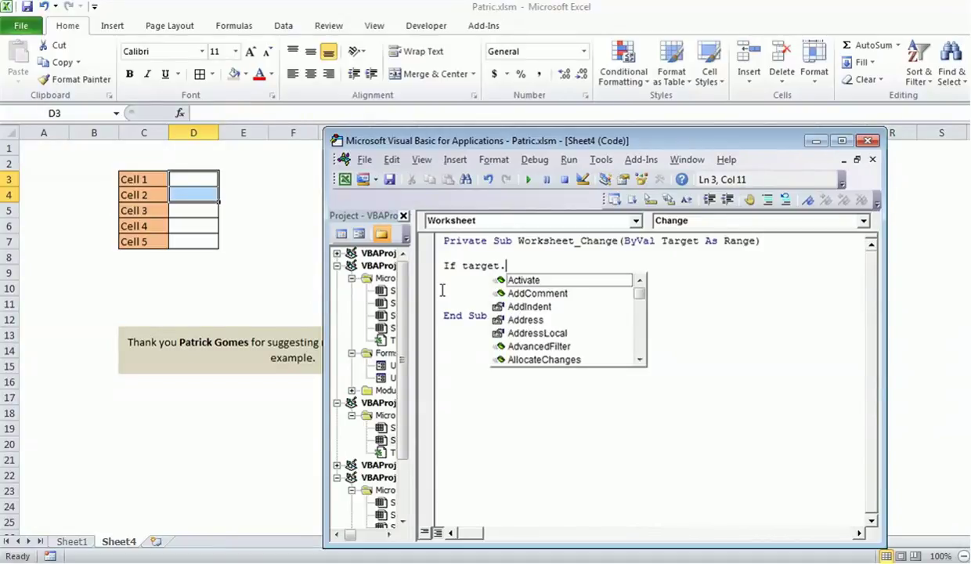
pyautogui.write('column')
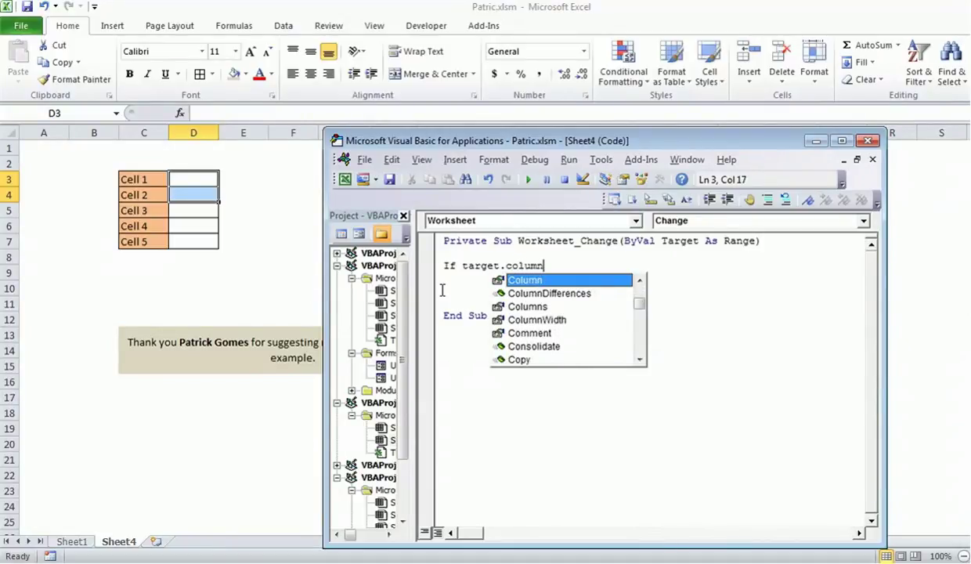
pyautogui.write('=4 and')
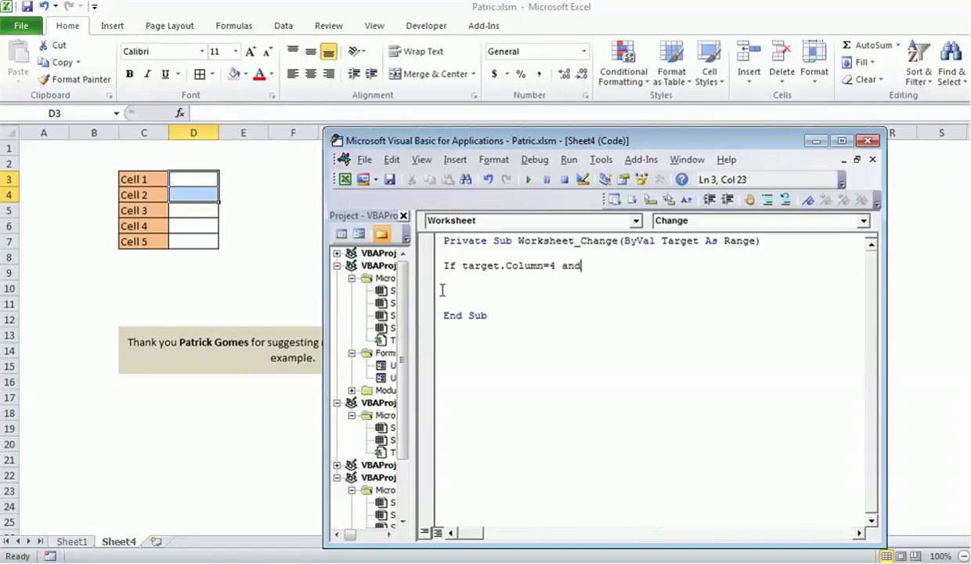
pyautogui.write('target.')
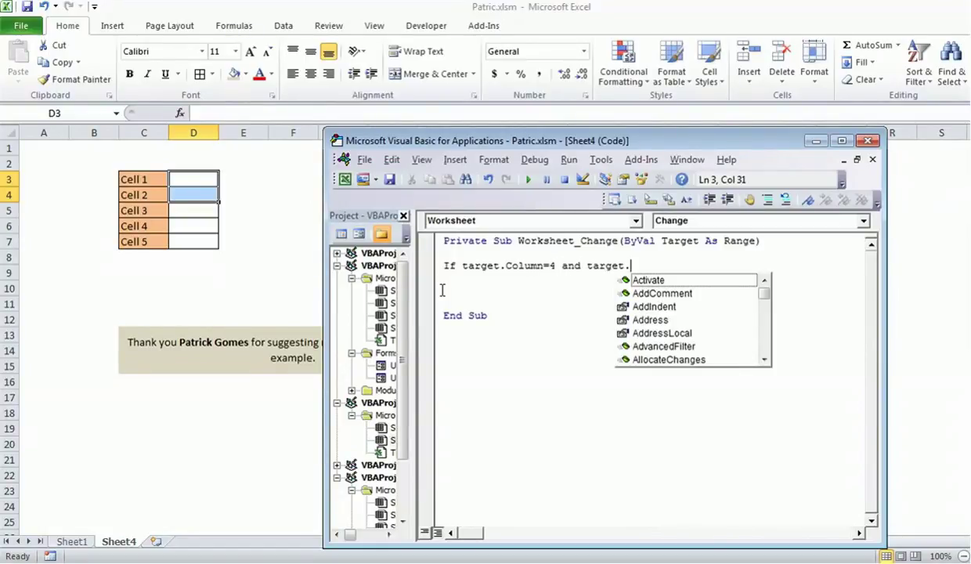
pyautogui.write('Row')
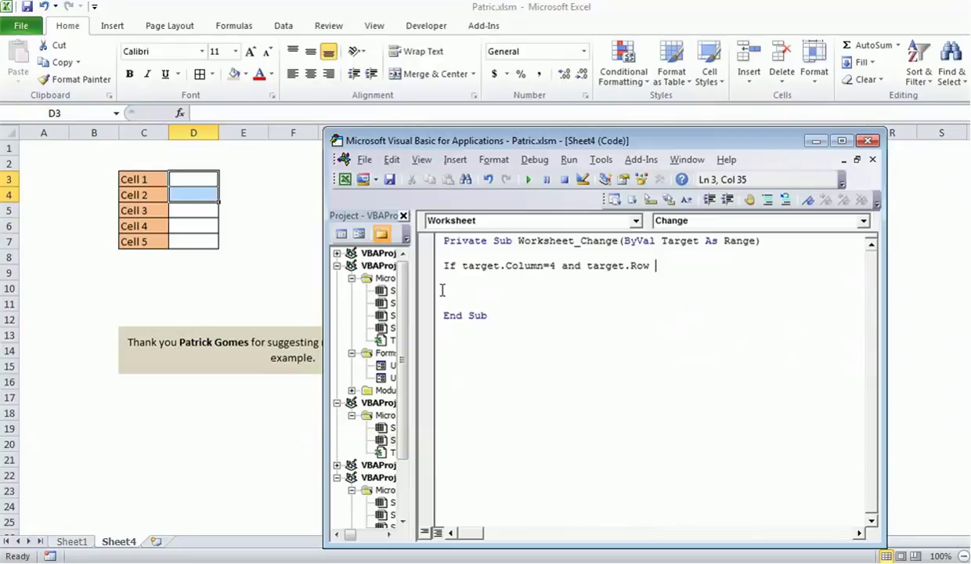
pyautogui.write('> 2')
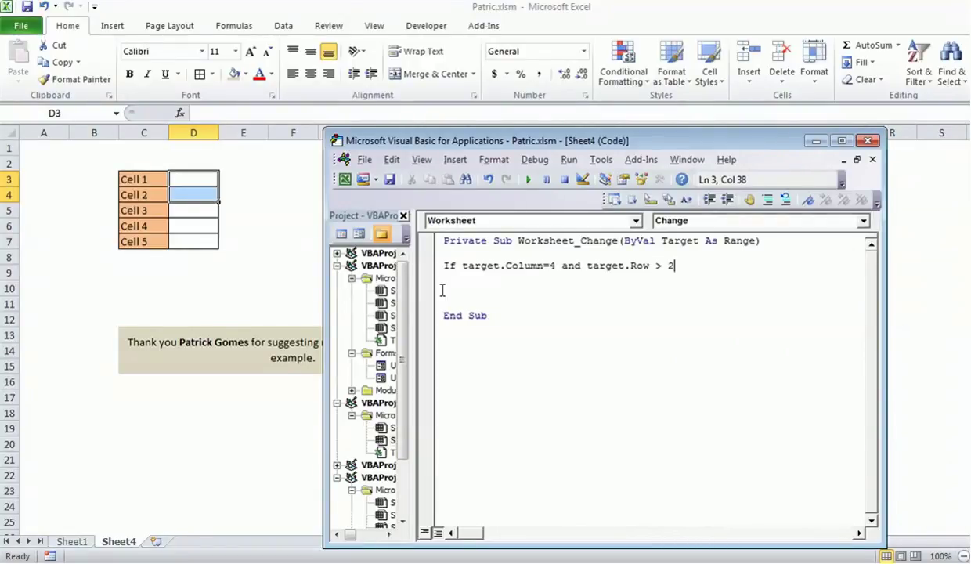
pyautogui.write('and target.')
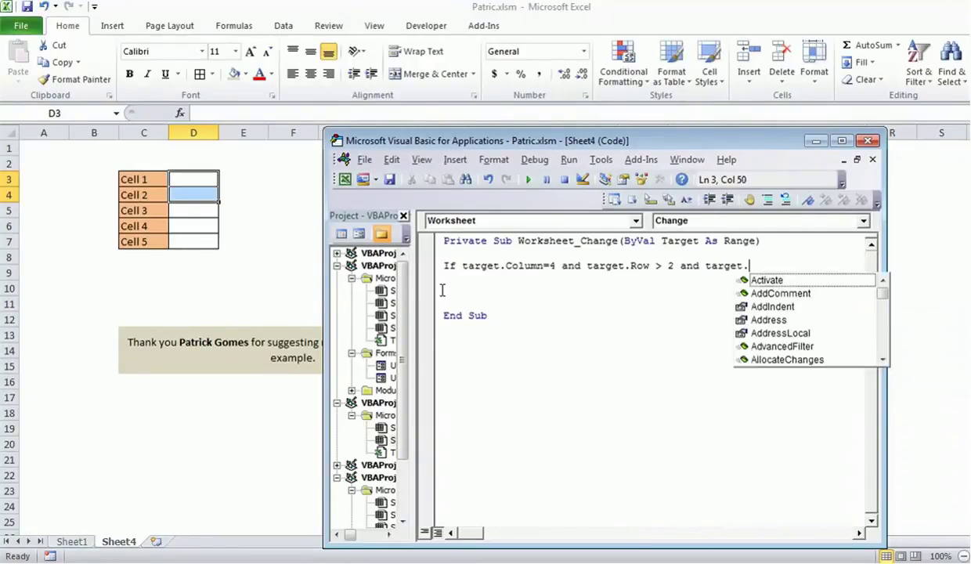
pyautogui.write('Row')
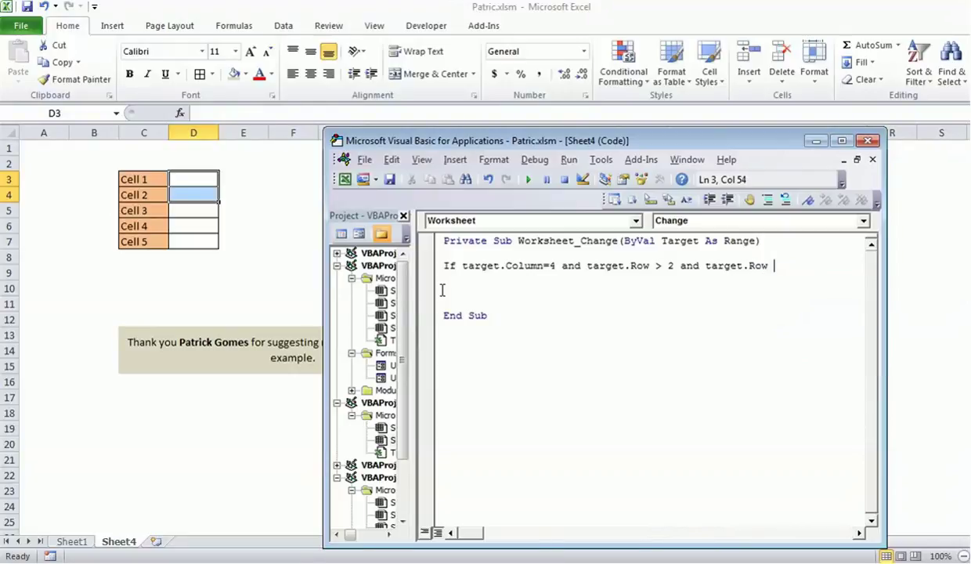
pyautogui.write('< 8 Then')
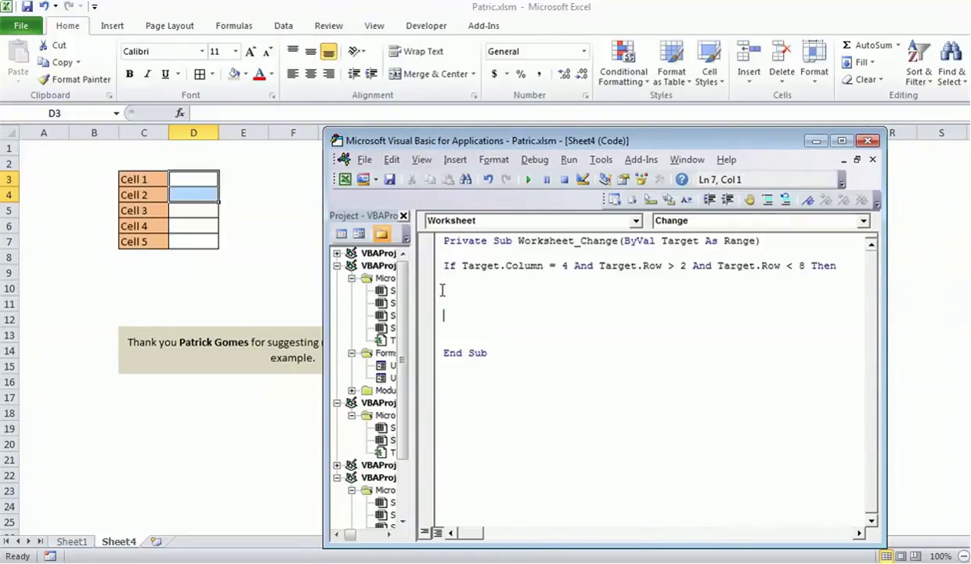
# Add End If below the condition and begin a Range(" statement inside the block.
pyautogui.write('End If')
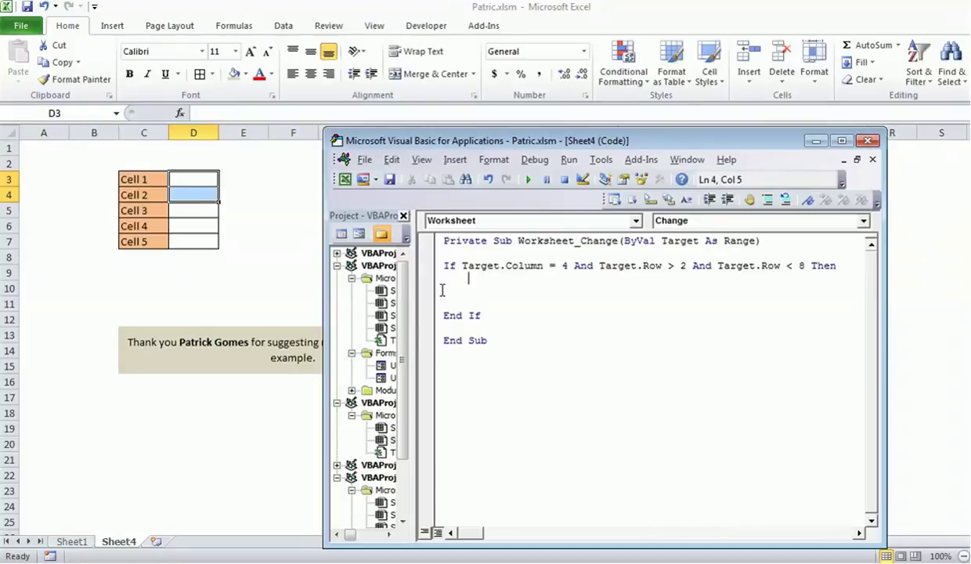
pyautogui.write('Range (')
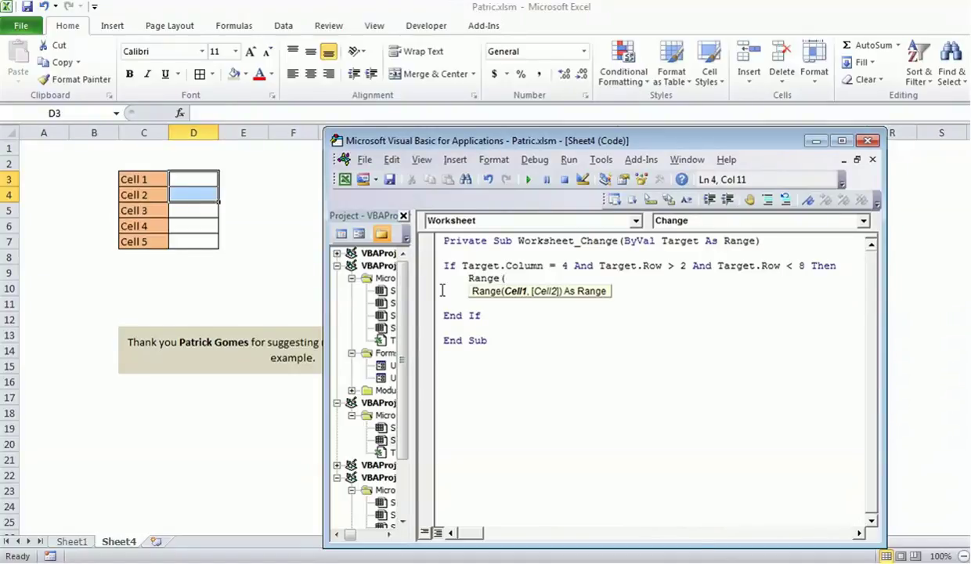
pyautogui.write('"')
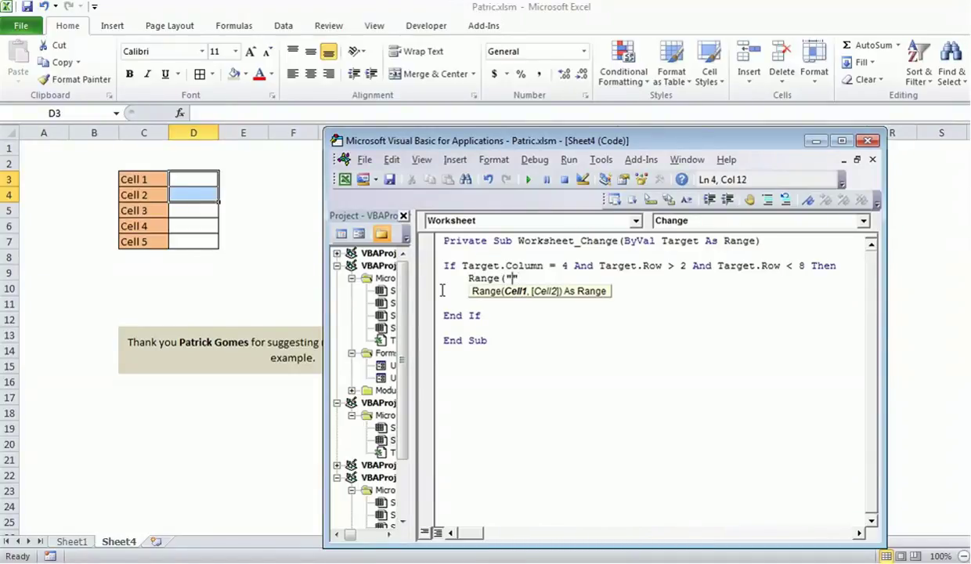
# Write Range("D3:D7").Interior.ColorIndex = 0 inside the If block.
pyautogui.write('D3:D7')
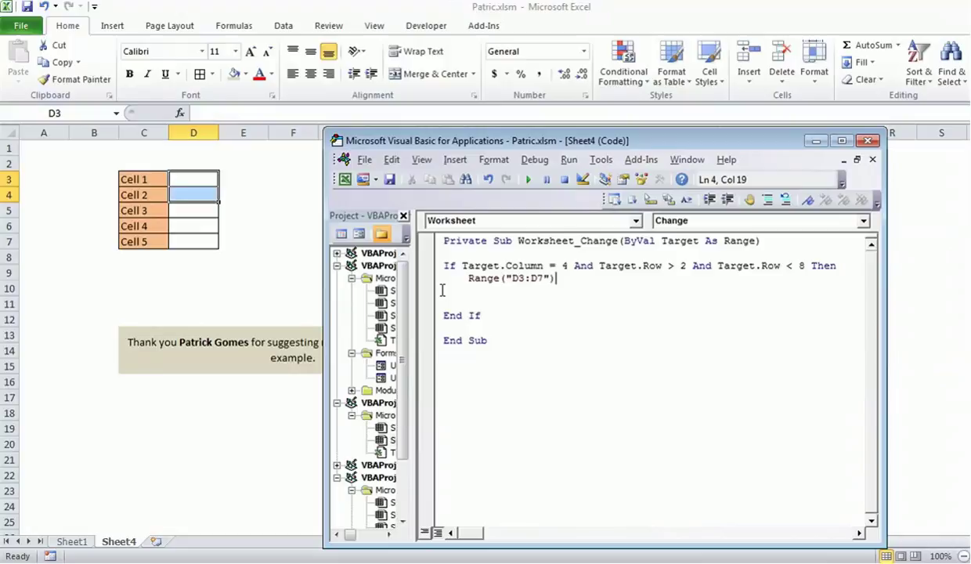
pyautogui.write('.interior.ColorIndex =')
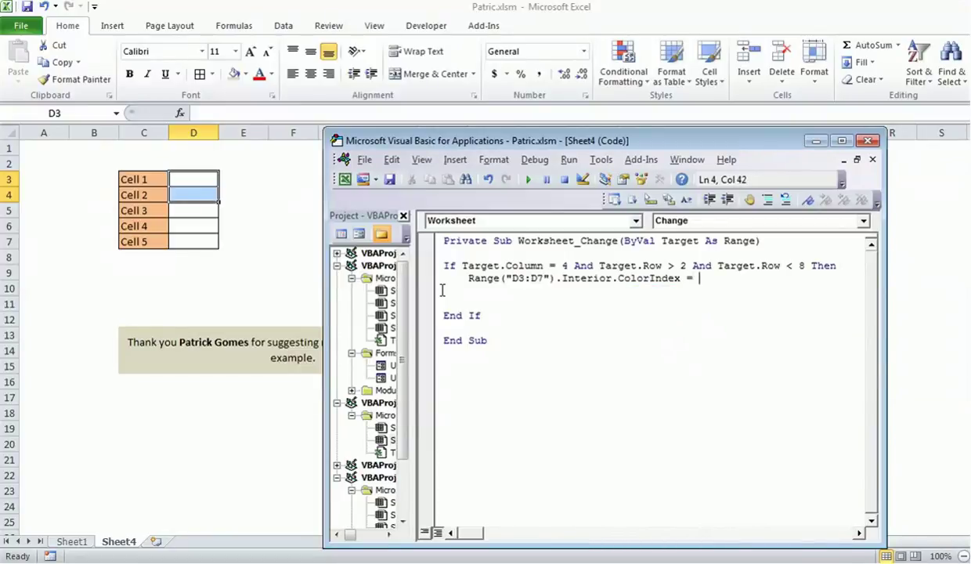
pyautogui.write('0')
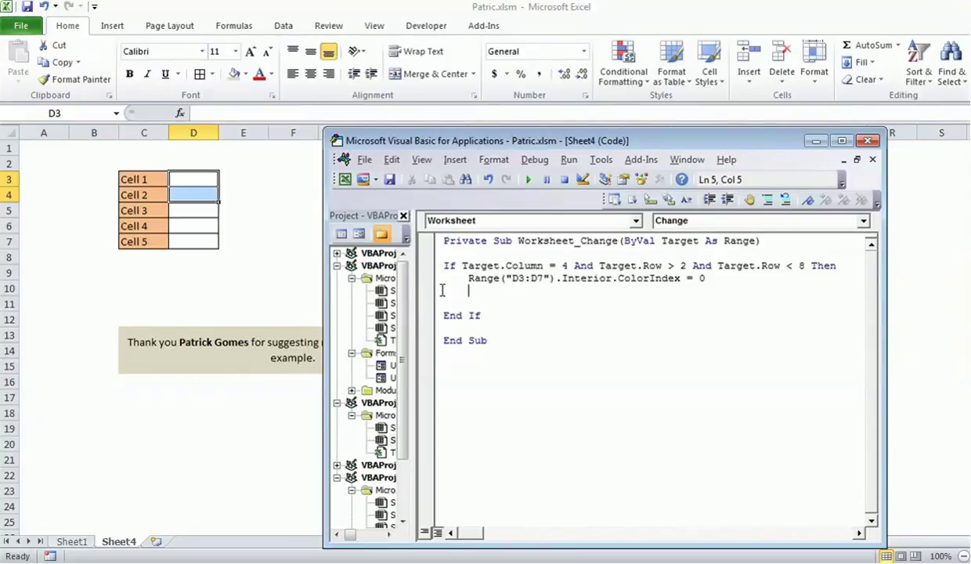
# Add Application.EnableEvents = False and Application.EnableEvents = True lines with an empty line between.
pyautogui.press('Return')
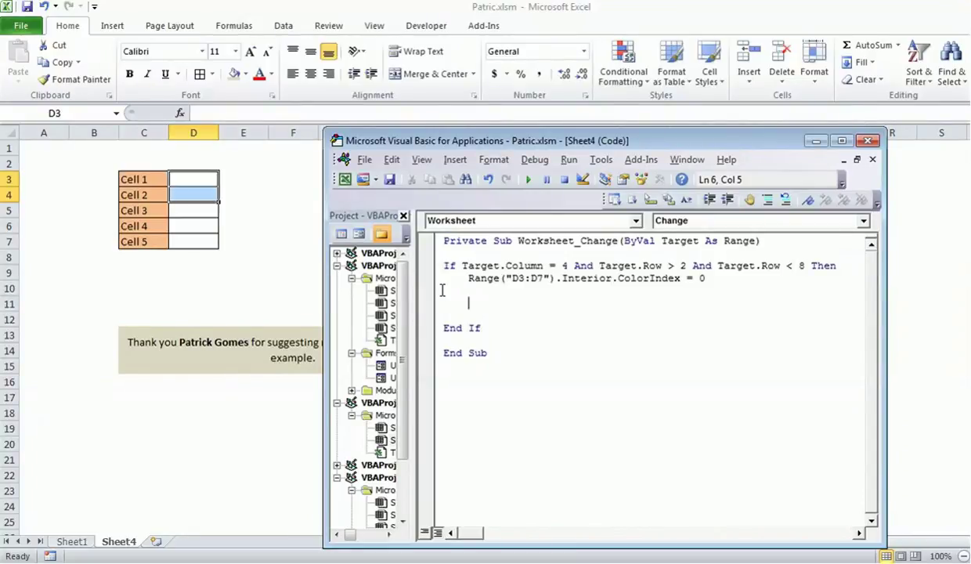
pyautogui.write('Application')
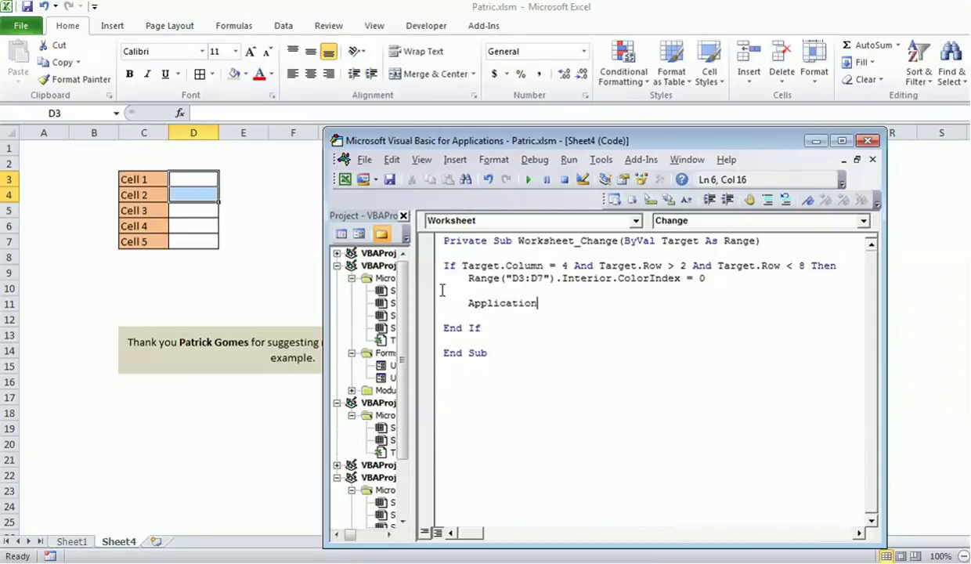
pyautogui.write('.EnableAnimations E')
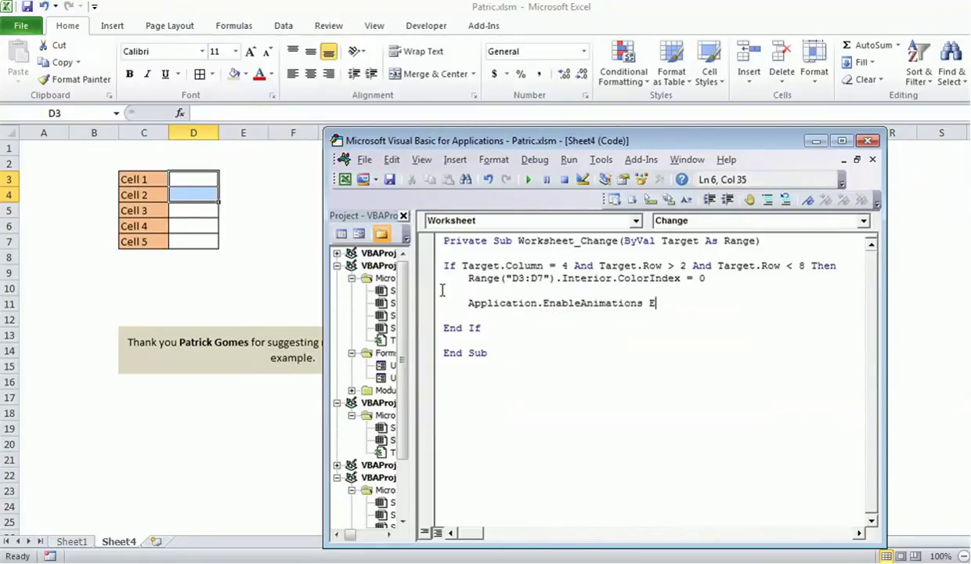
pyautogui.press('BackSpace')
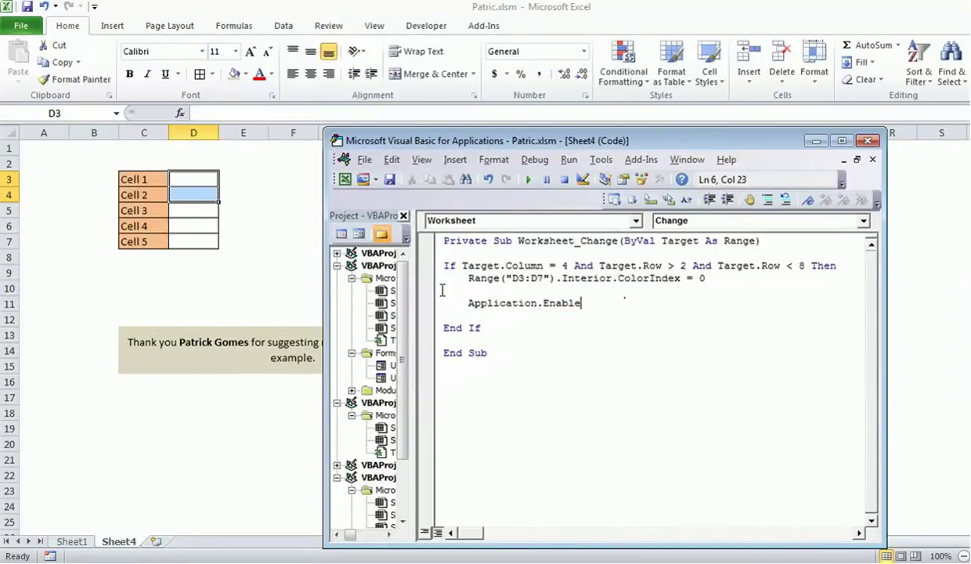
pyautogui.write('Events = False')
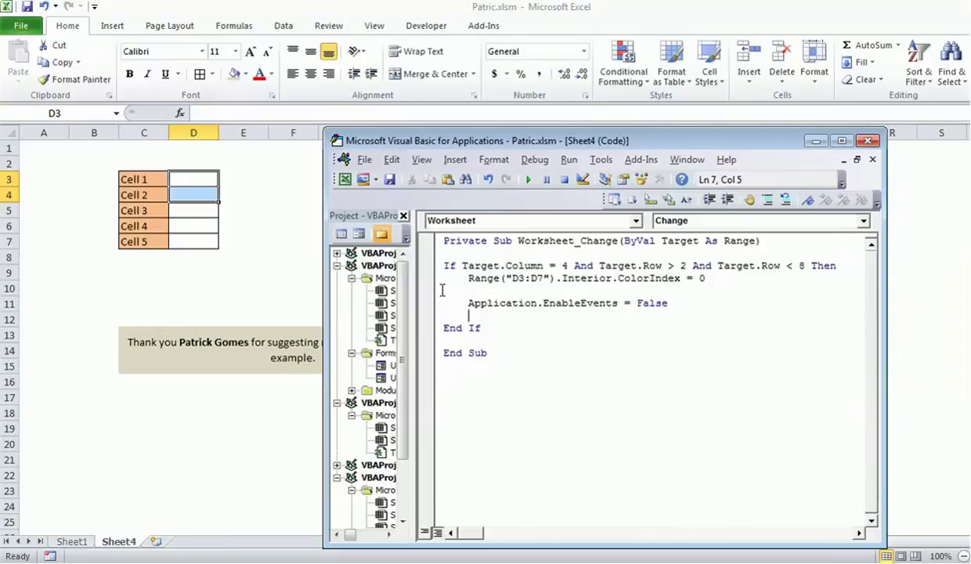
pyautogui.write('Application.EnableEvents = Tr')
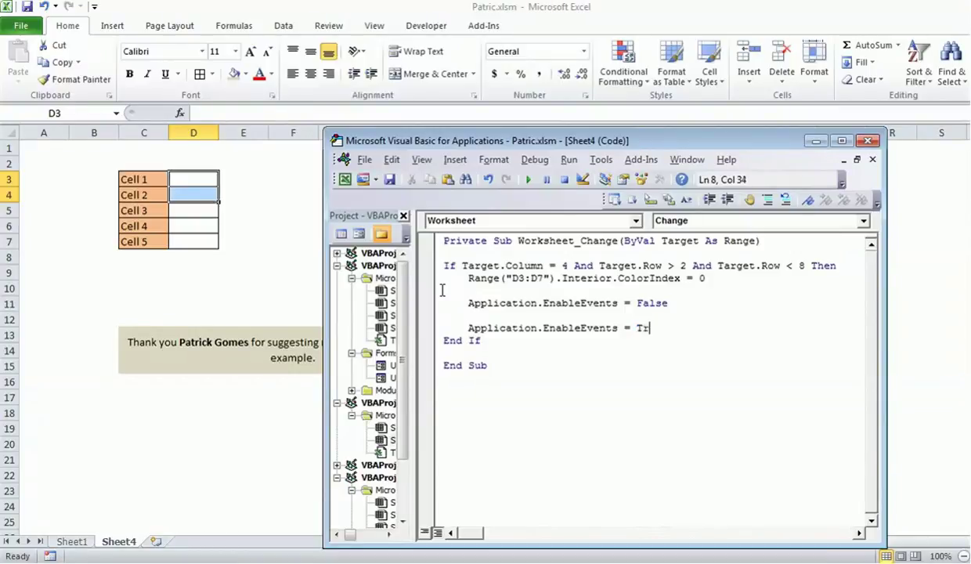
pyautogui.press('Return')
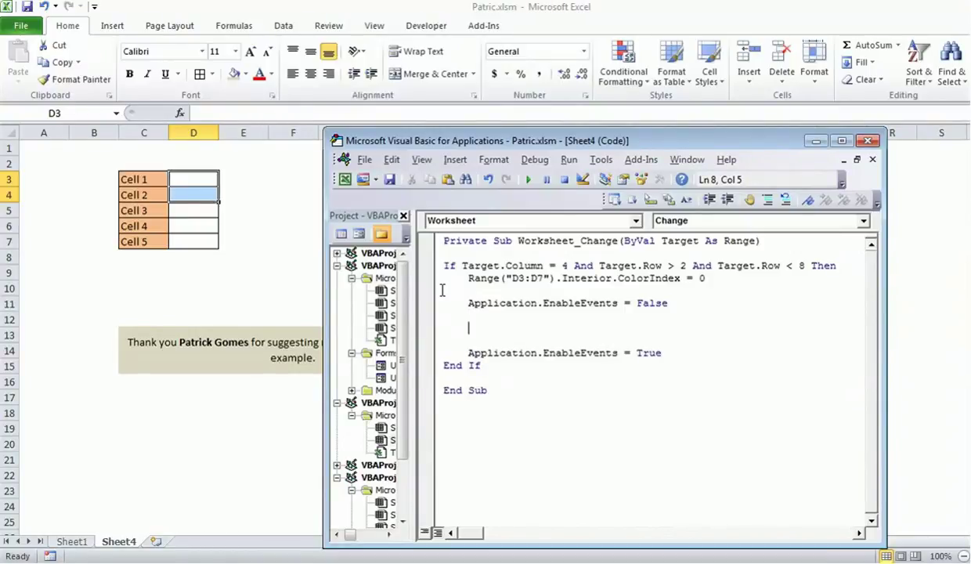
pyautogui.write('for i =')
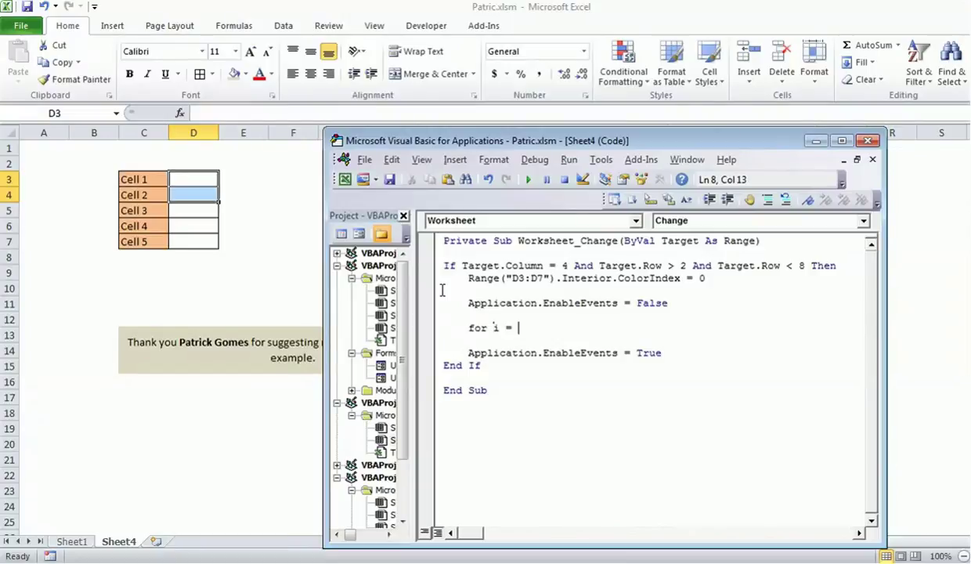
pyautogui.moveTo(185, 175)
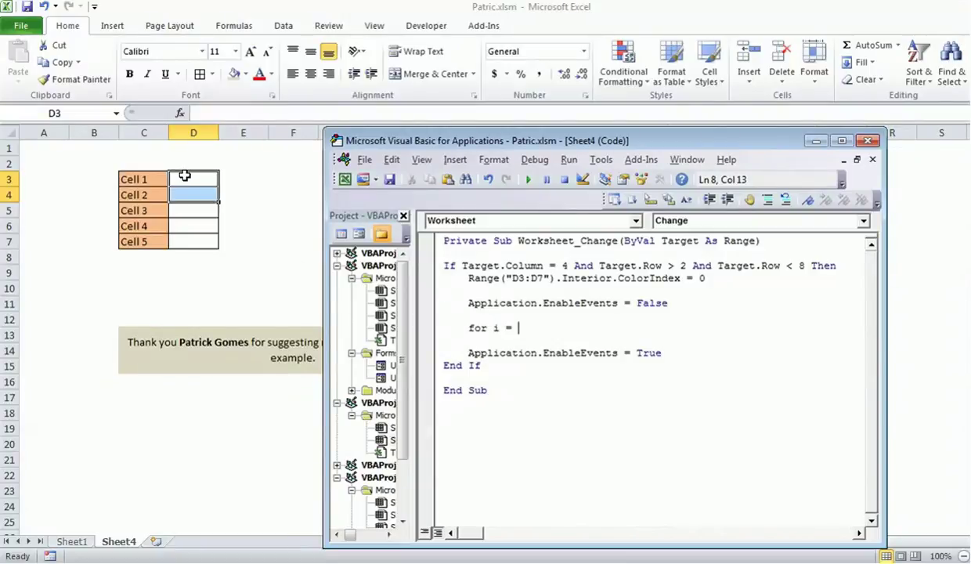
pyautogui.moveTo(186, 241)
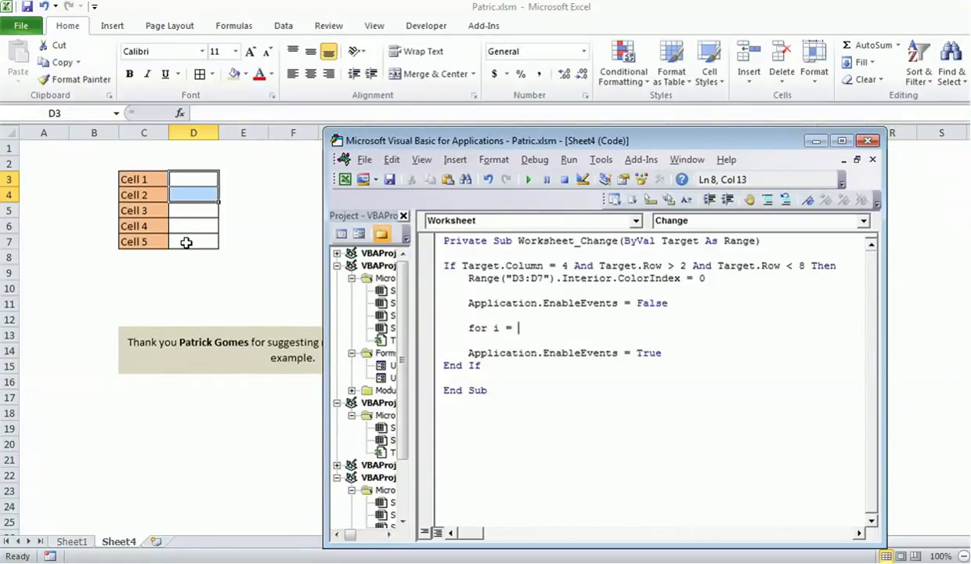
# Write a For i = 3 To 7 ... Next loop containing If Target.Row <> i Then ... End If.
pyautogui.write('3 to')
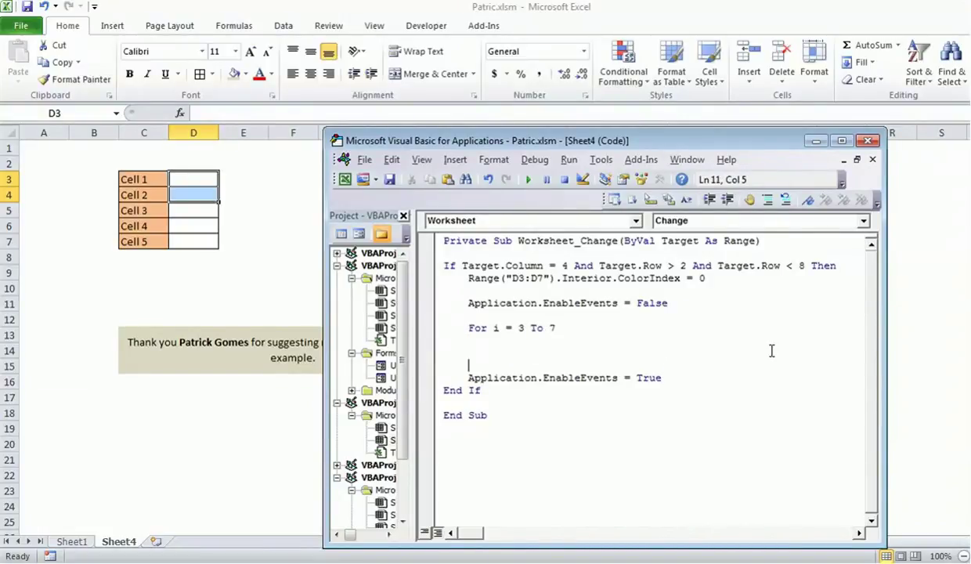
pyautogui.write('Next')
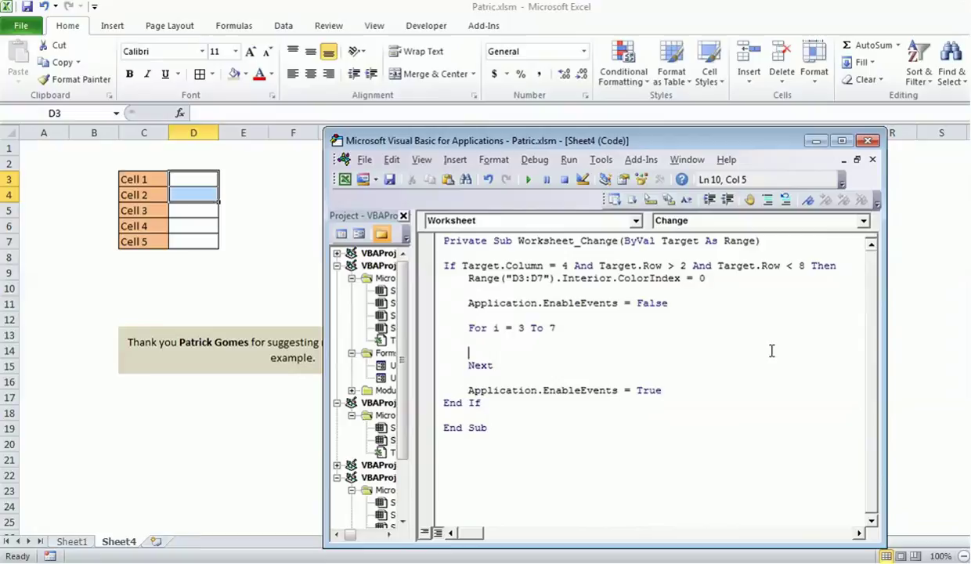
pyautogui.write('If Target.Row <> i Then')
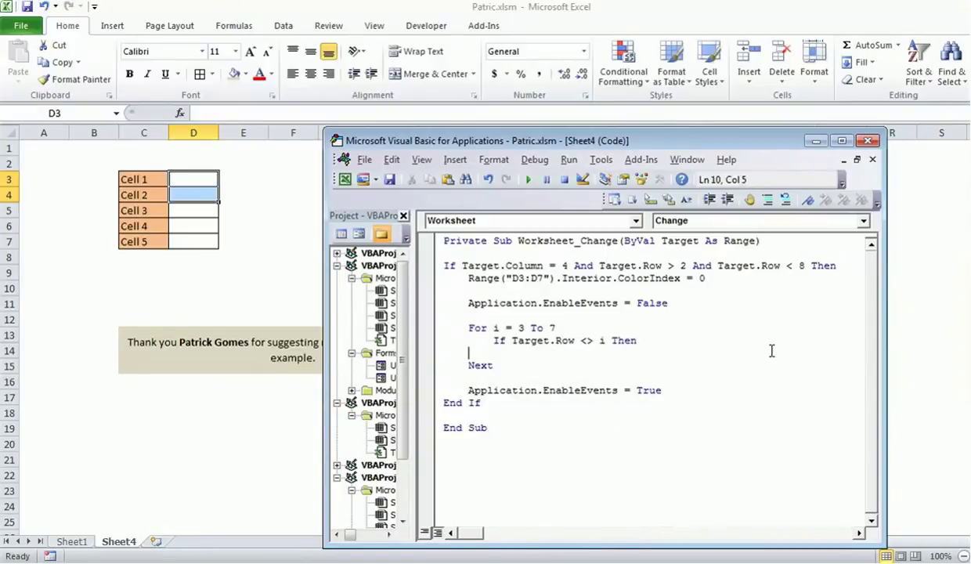
pyautogui.write('End If')
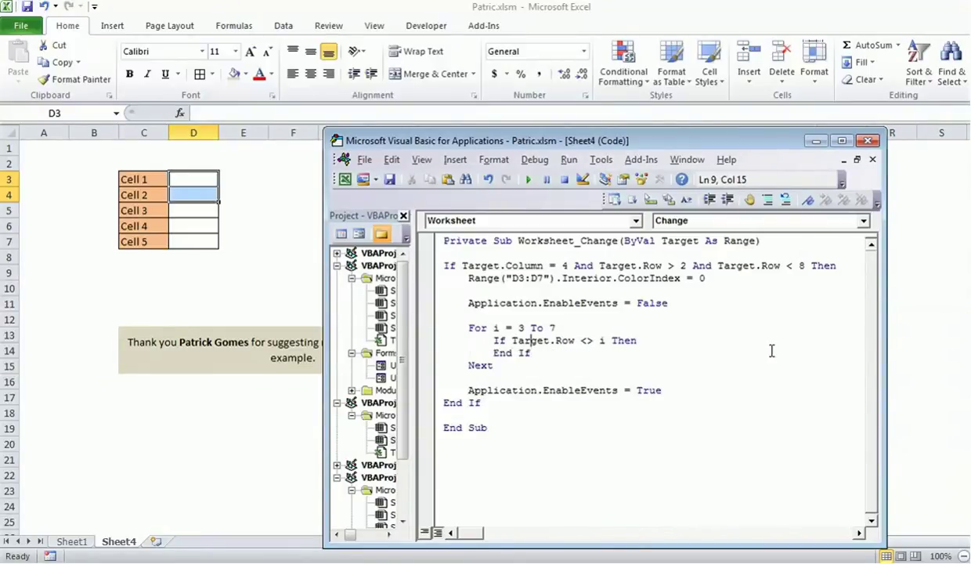
pyautogui.press('Return')
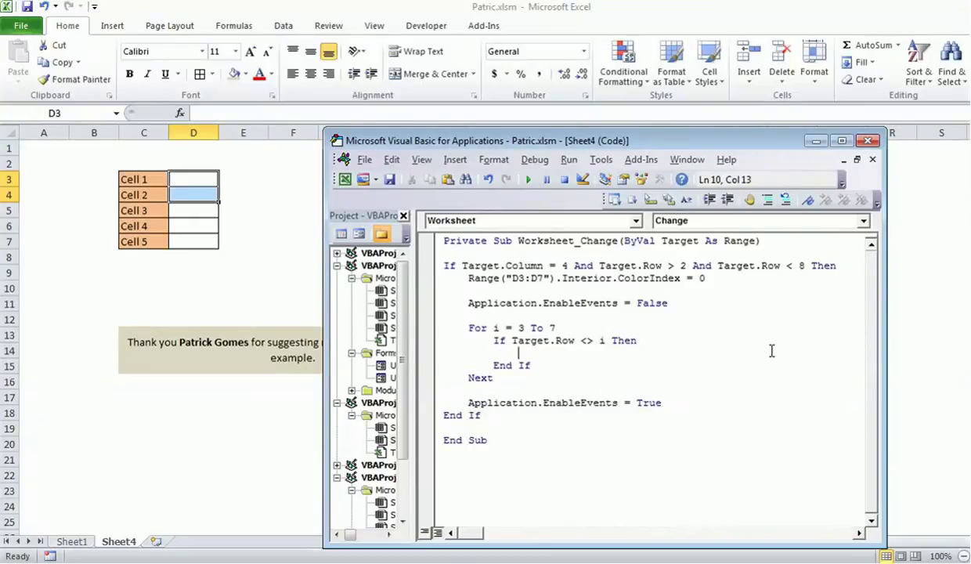
pyautogui.write('cells(i')
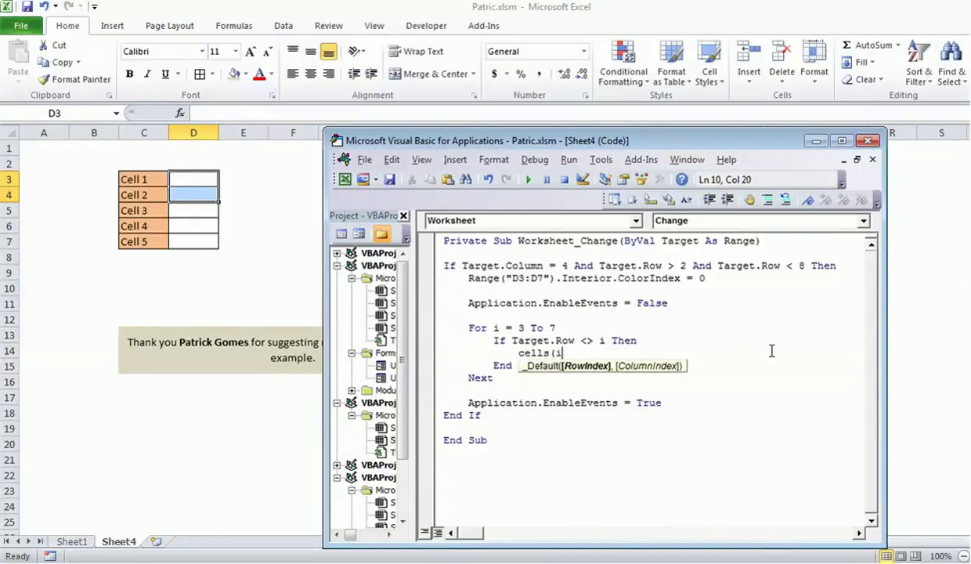
# Inside the row check, set Cells(i, 4).Value to " - " and Cells(i, 4).Interior.ColorIndex to 3.
pyautogui.write(',4).val')
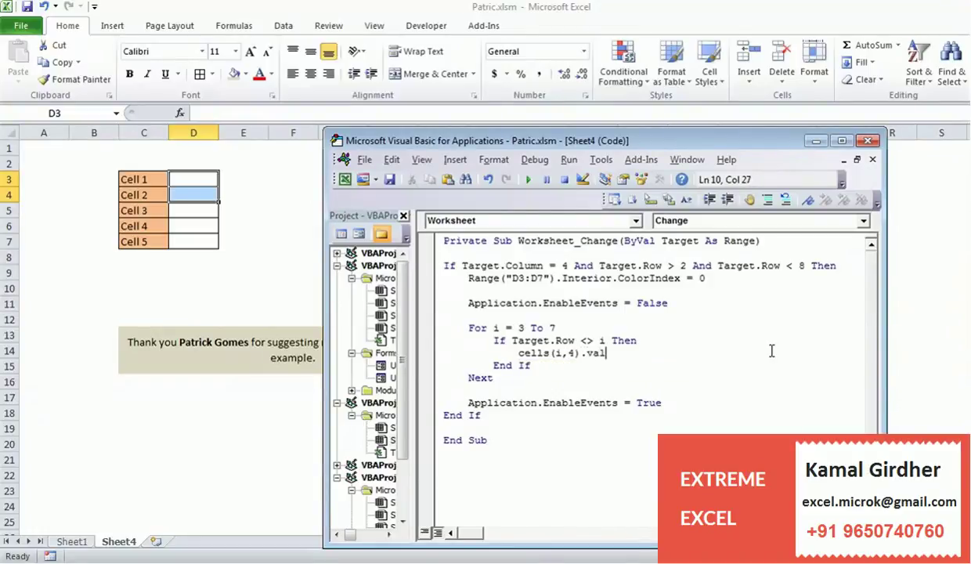
pyautogui.press('BackSpace')
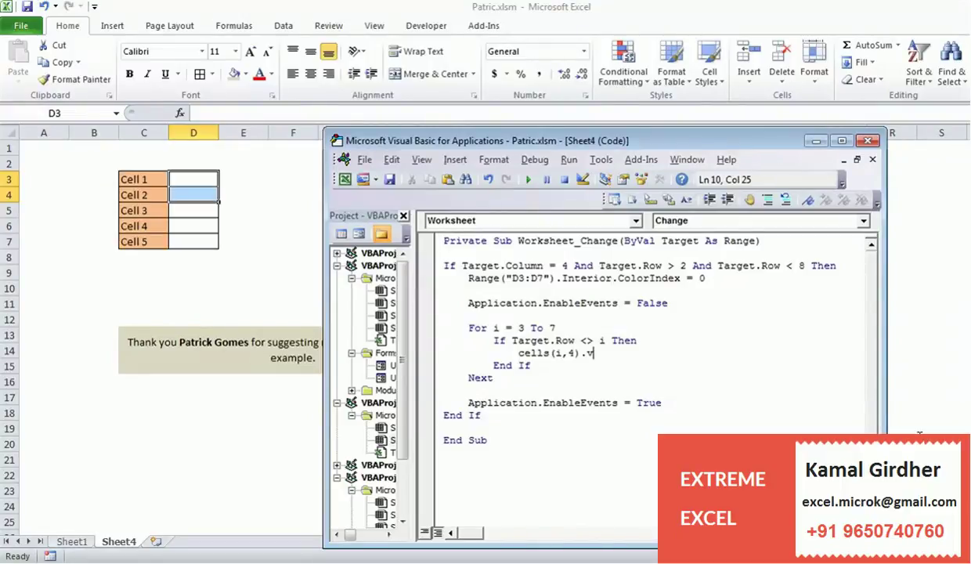
pyautogui.write('alu')
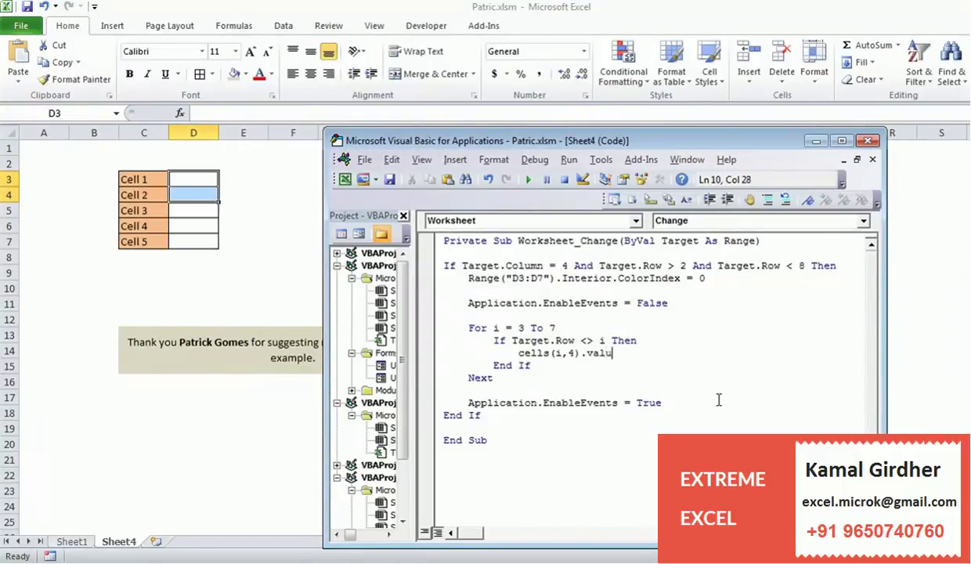
pyautogui.write('e = " -')
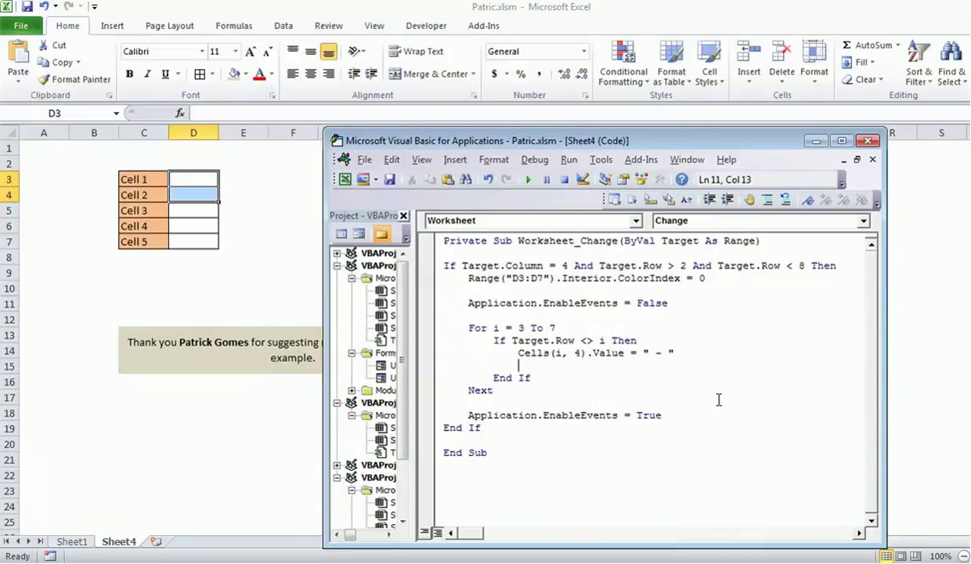
pyautogui.write('cells(i,4).')
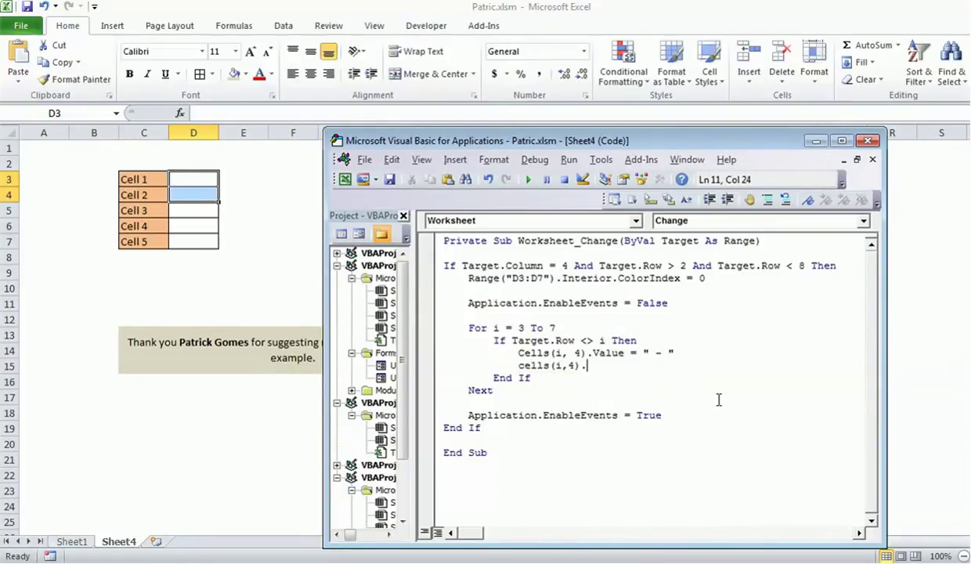
pyautogui.write('interior')
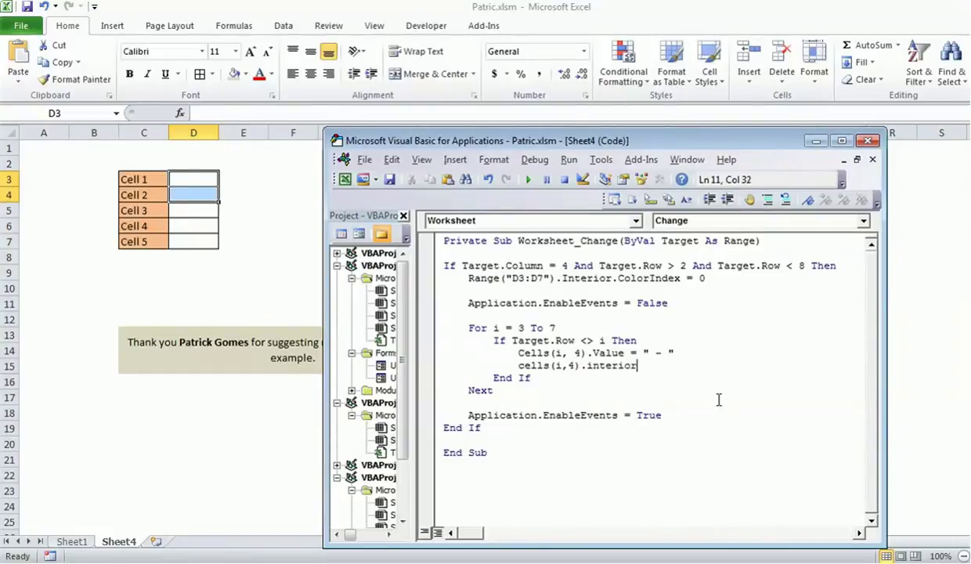
pyautogui.write('.colorIndex =')
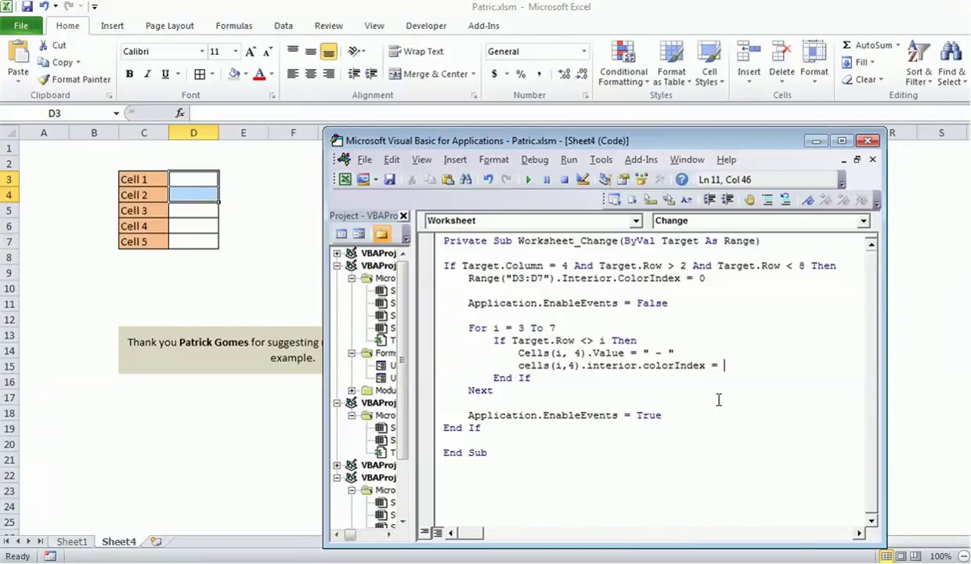
pyautogui.write('3')
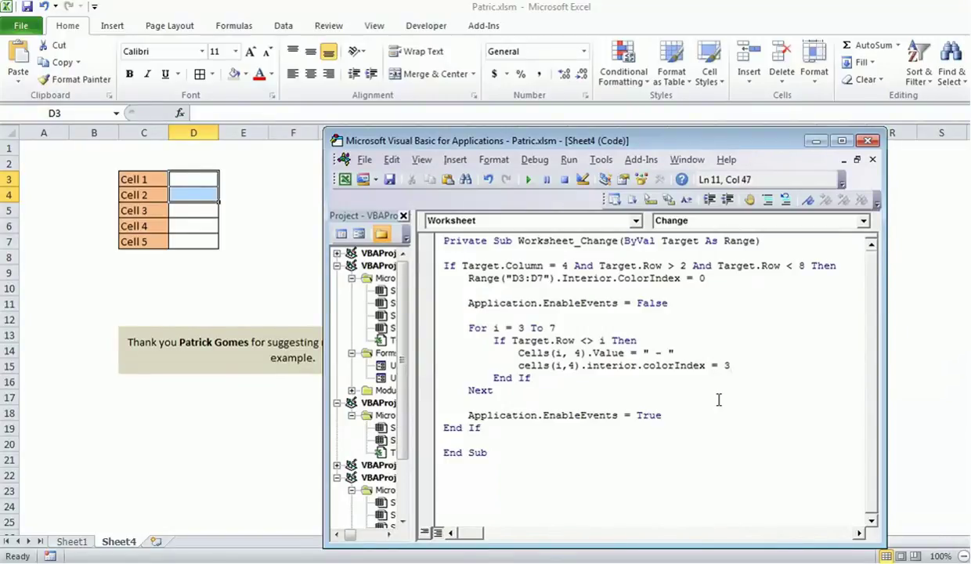